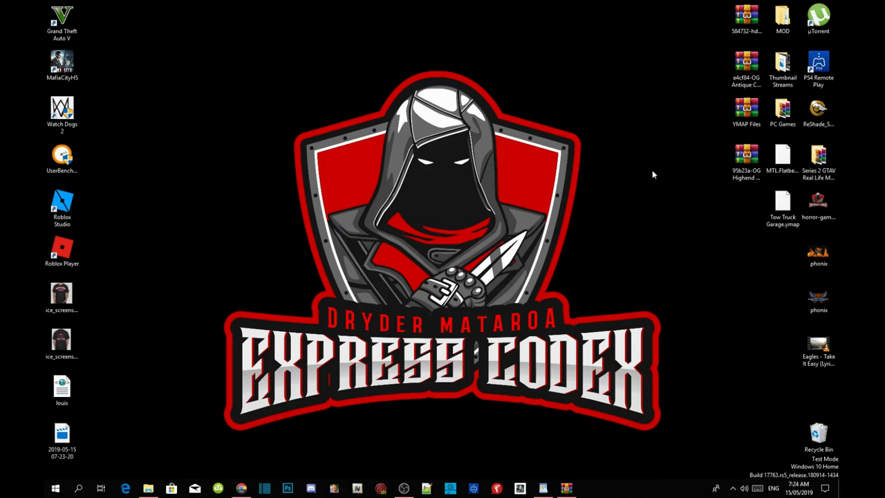
Shuffle the YMAP Files archive around the desktop and highlight the Grand Theft Auto V shortcut
drag(747, 111, 559, 53)
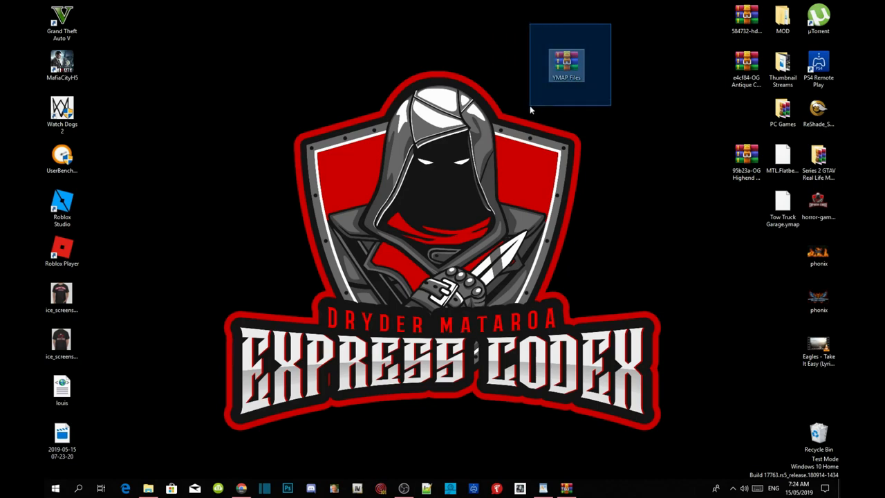
click(567, 61)
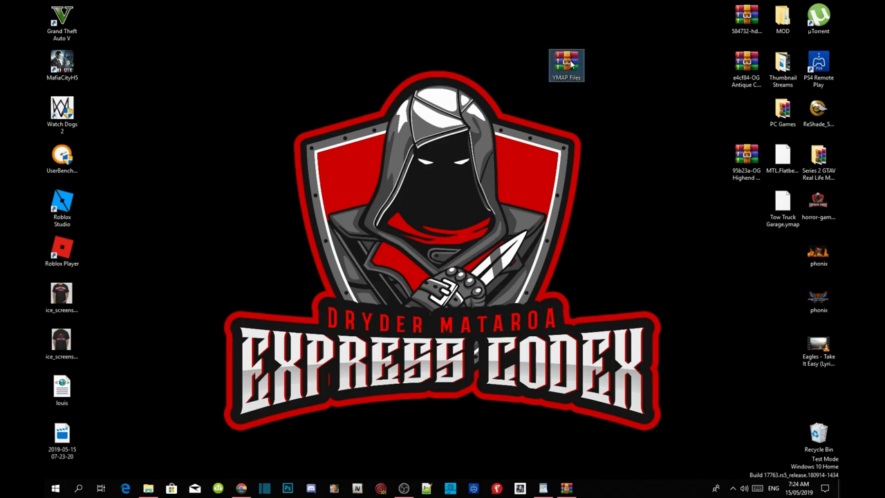
drag(567, 66, 747, 113)
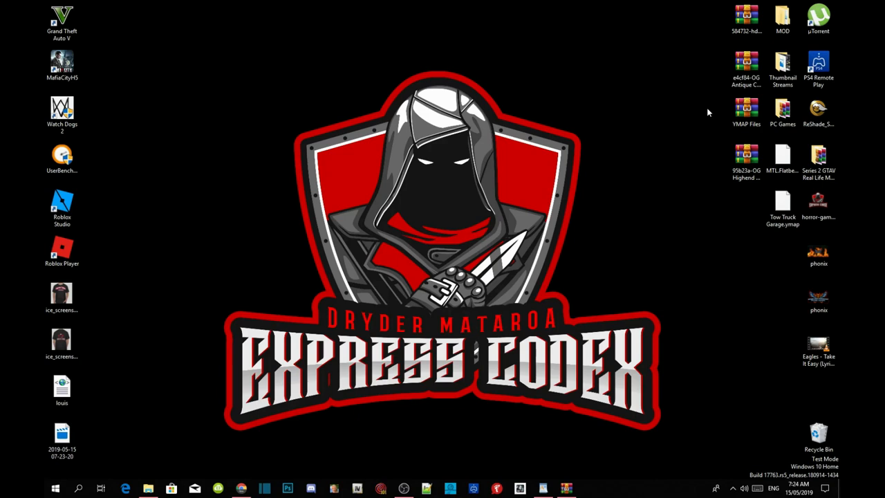
click(64, 20)
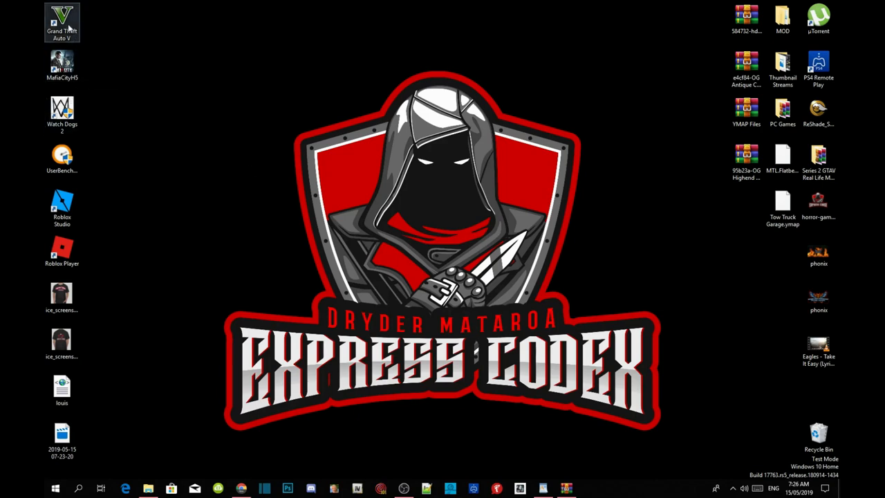
mouse_move(67, 20)
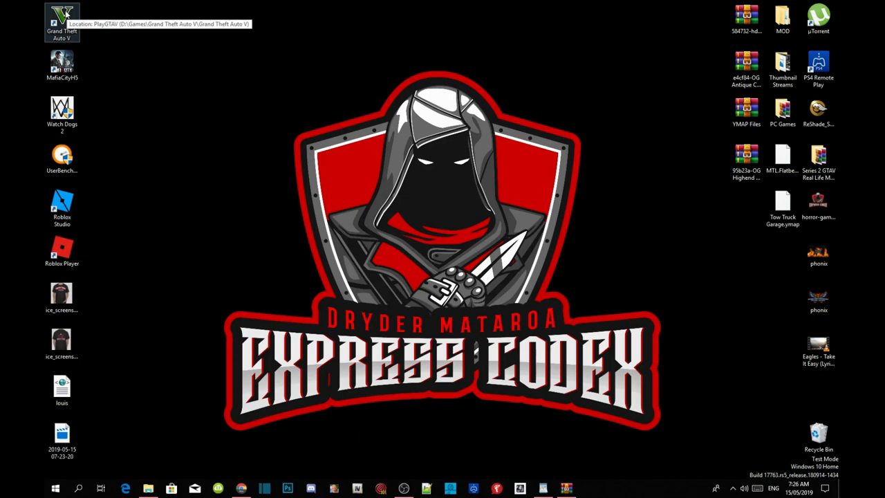
From the GTA V shortcut's file location, browse into mods\update\x64\dlcpacks
right_click(68, 17)
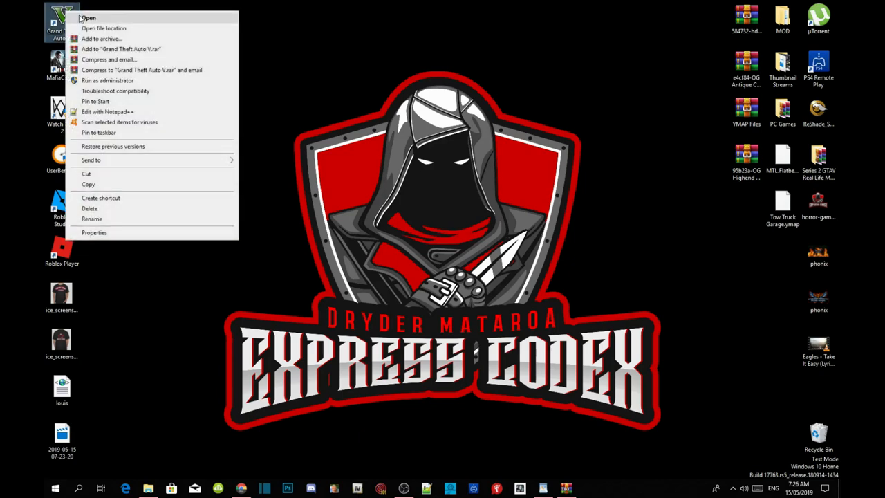
click(86, 10)
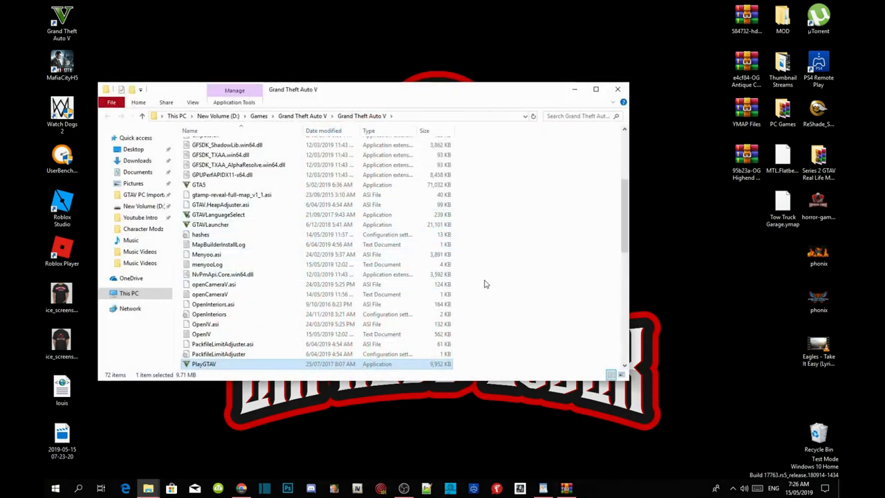
scroll(down, 3)
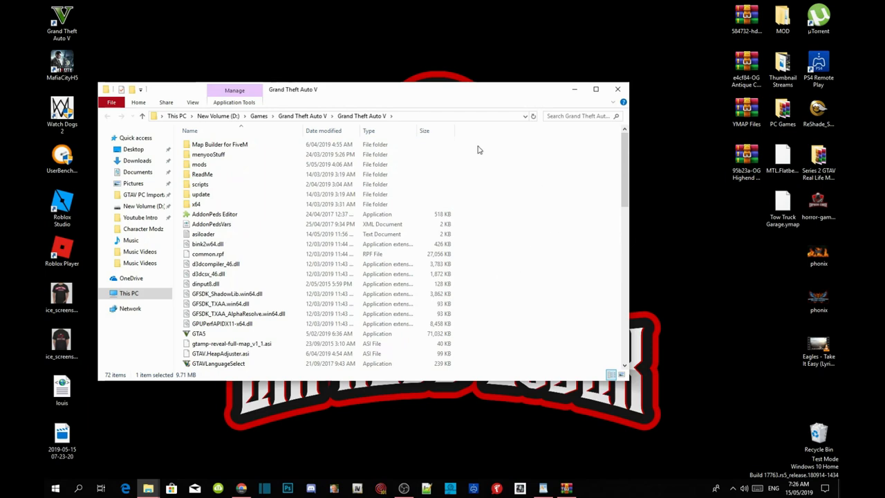
mouse_move(200, 163)
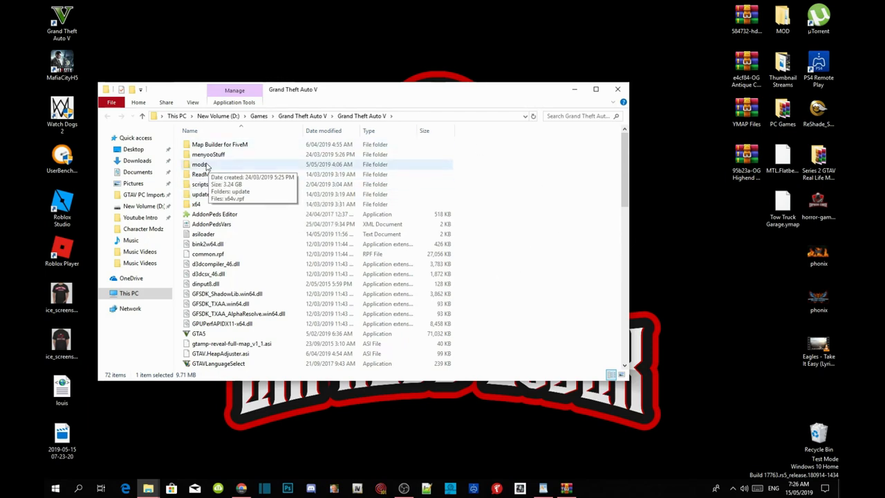
double_click(199, 163)
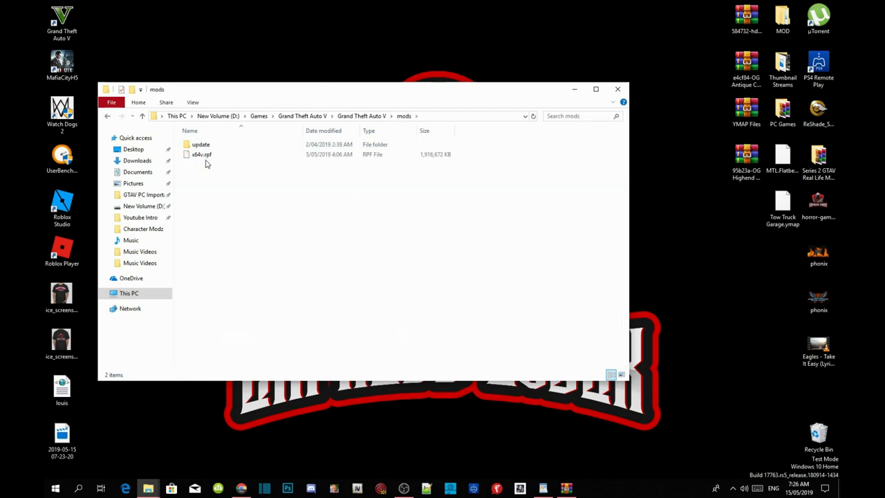
double_click(201, 144)
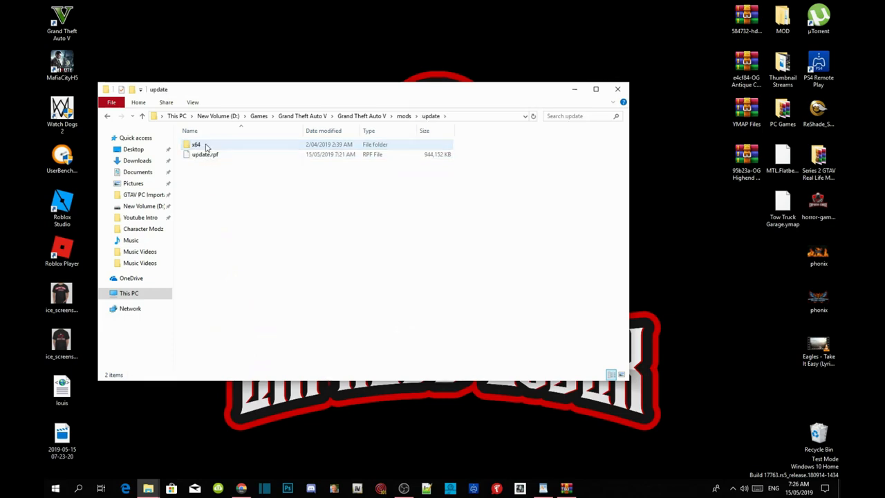
double_click(196, 144)
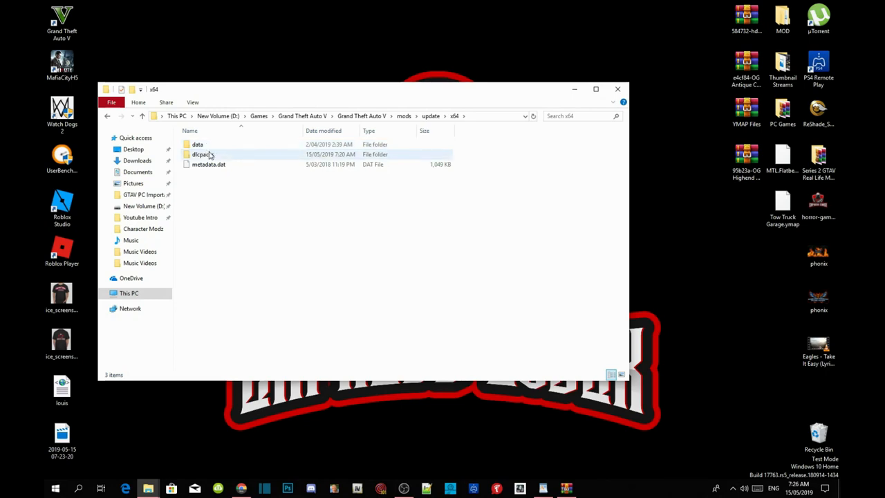
double_click(201, 155)
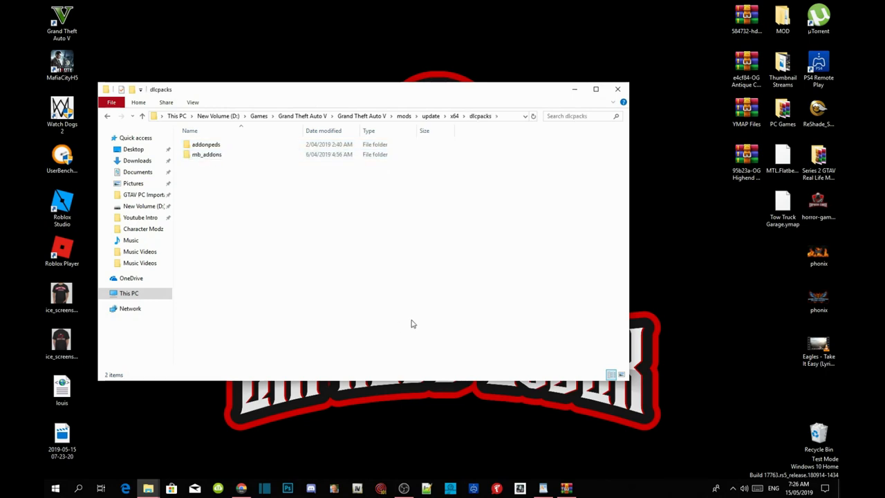
mouse_move(651, 249)
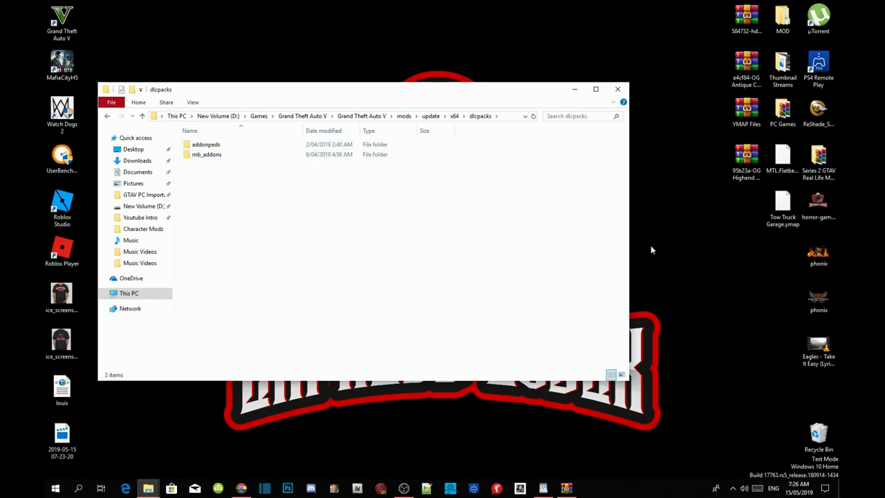
mouse_move(579, 470)
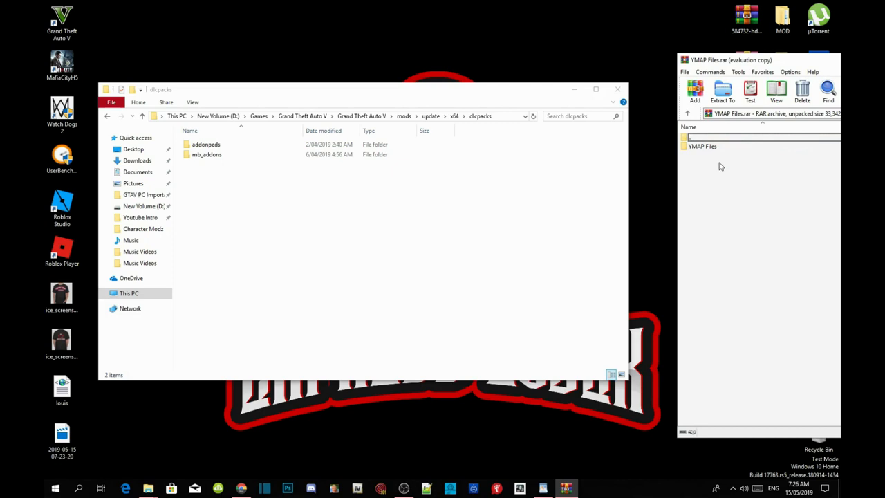
mouse_move(709, 159)
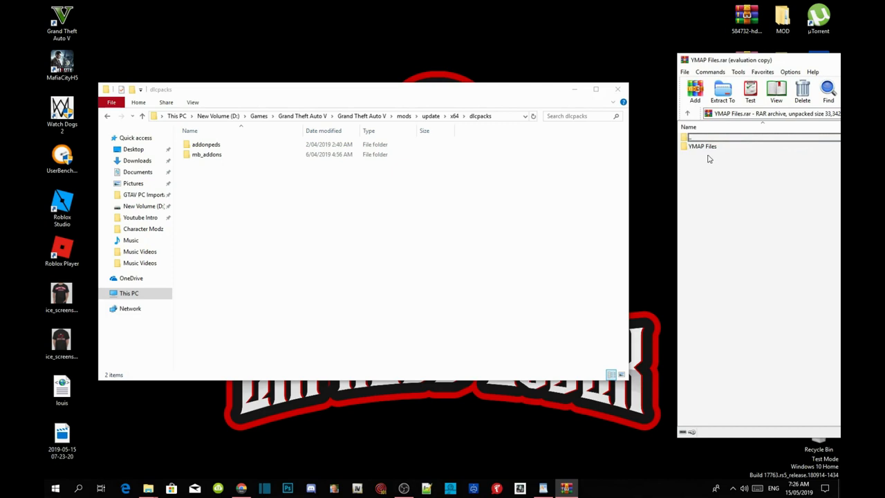
Inside the YMAP Files archive folder, pick the custom_maps folder for copying to dlcpacks
double_click(702, 146)
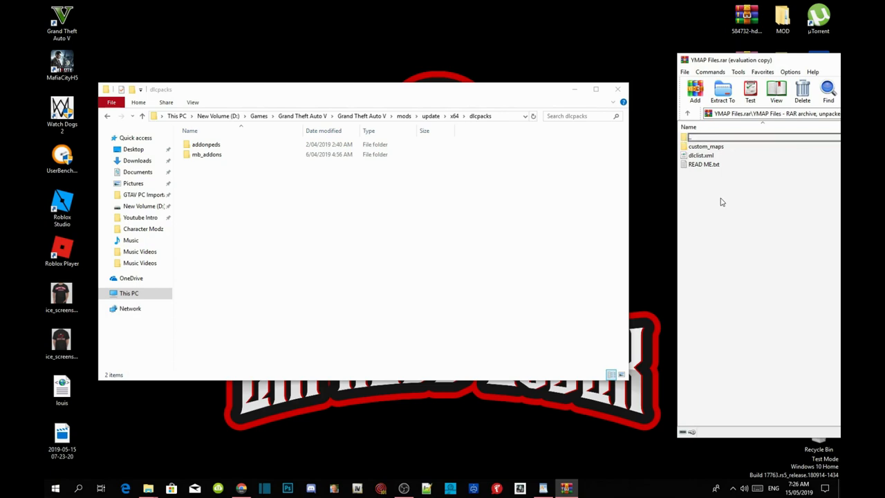
mouse_move(725, 177)
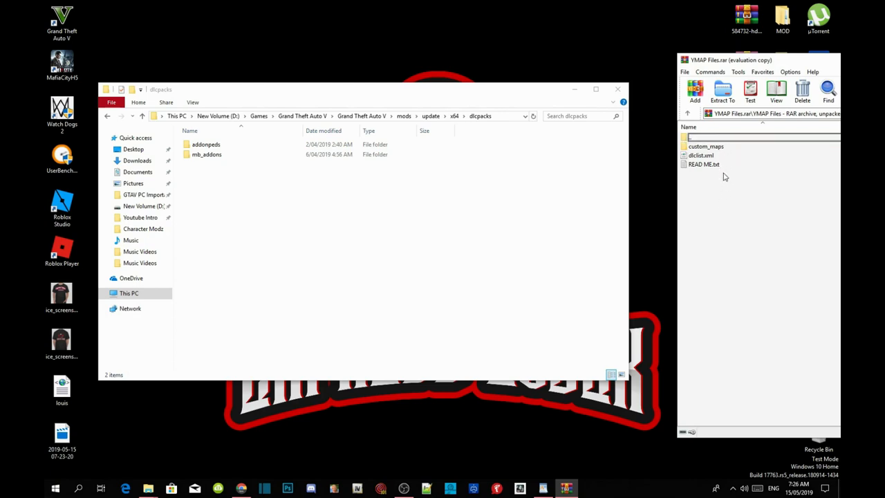
click(704, 146)
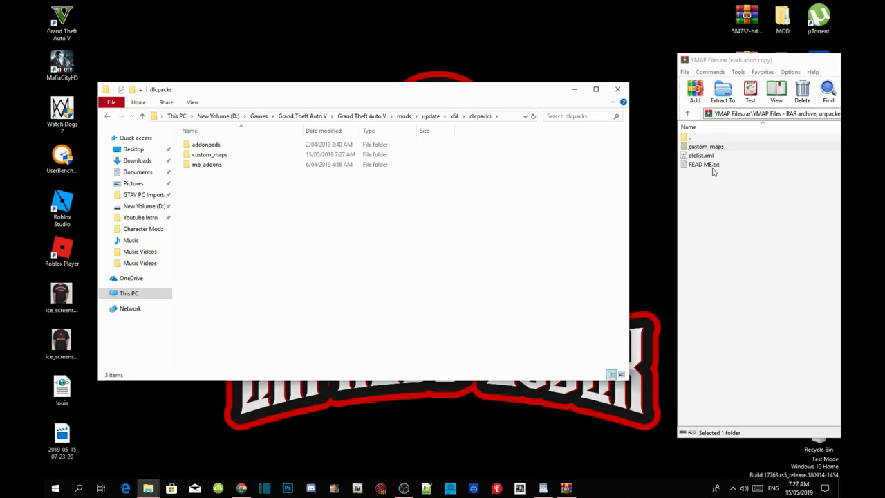
View READ ME.txt and highlight the <Item>dlcpacks:\custom_maps\</Item> line
double_click(703, 163)
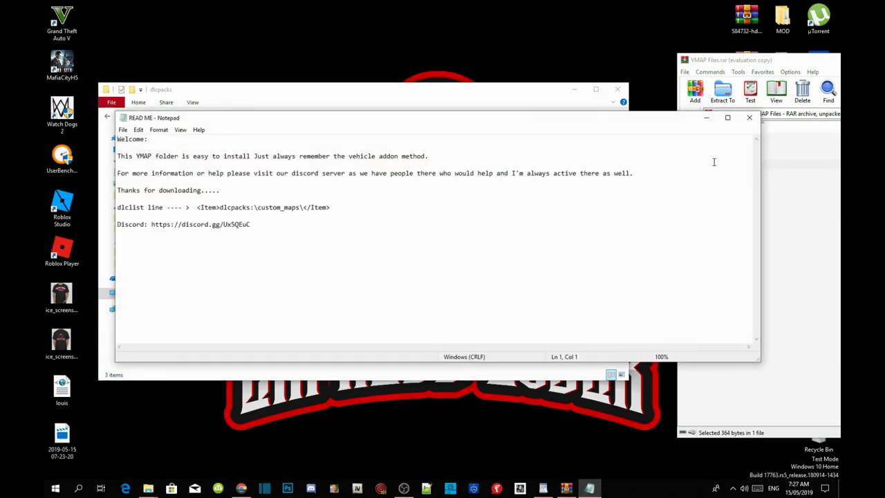
mouse_move(155, 213)
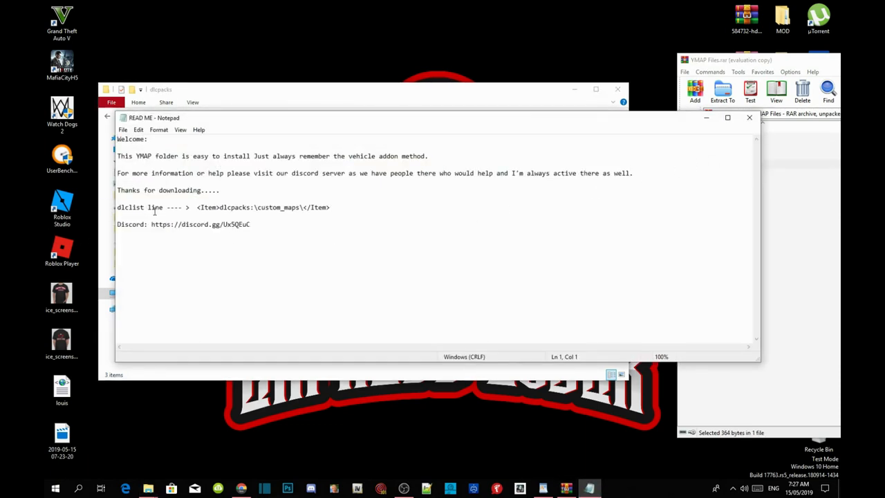
drag(221, 208, 329, 208)
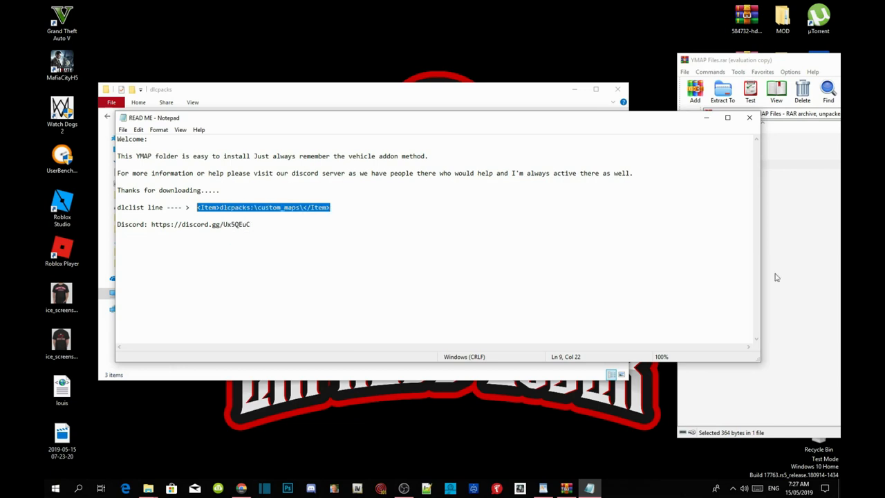
mouse_move(749, 118)
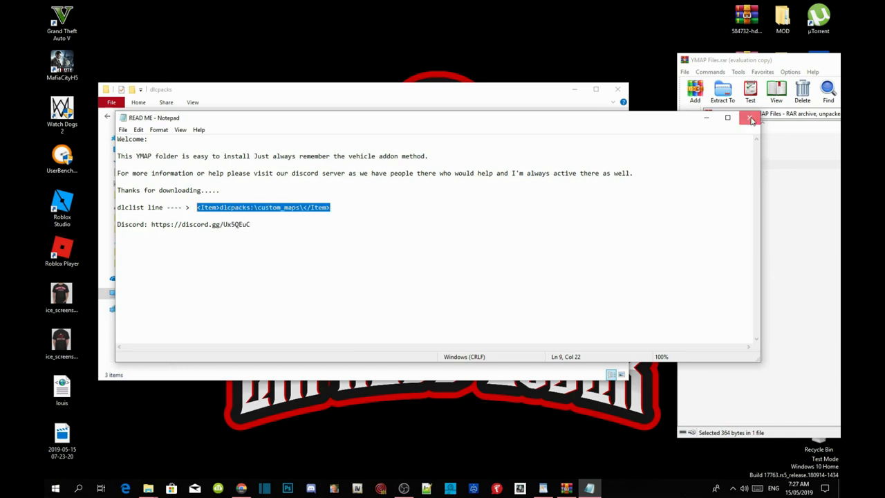
Close the README, the YMAP Files archive and the Grand Theft Auto V folder window
click(751, 119)
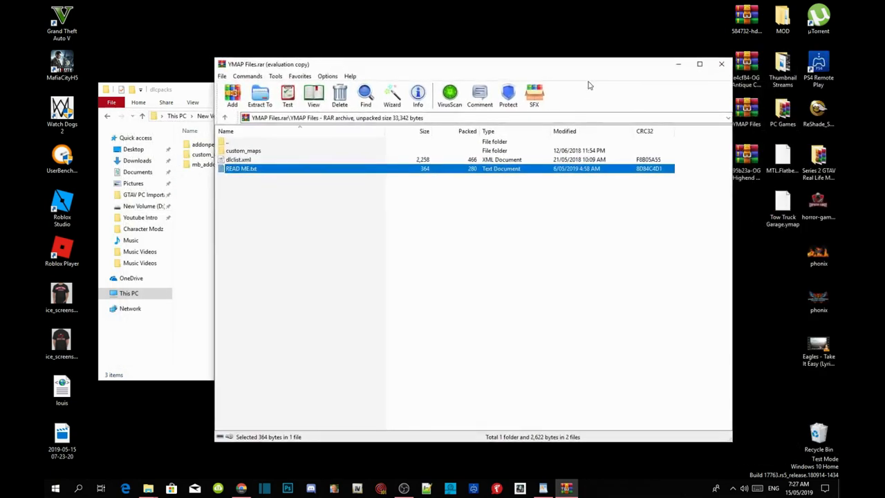
click(722, 63)
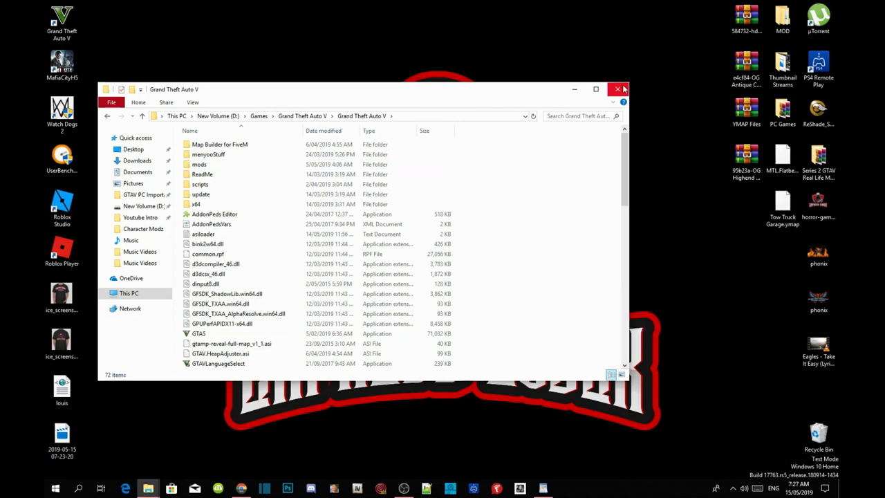
click(617, 89)
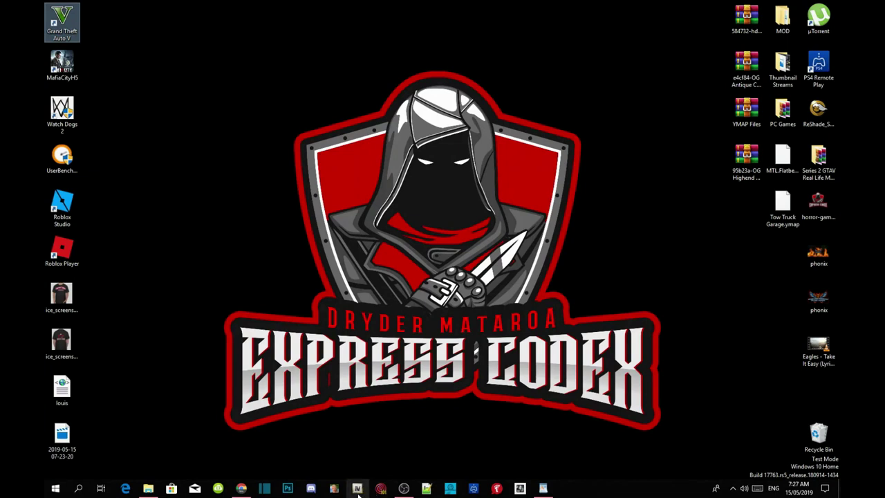
Start OpenIV for Grand Theft Auto V (Windows) and enable edit mode
click(359, 486)
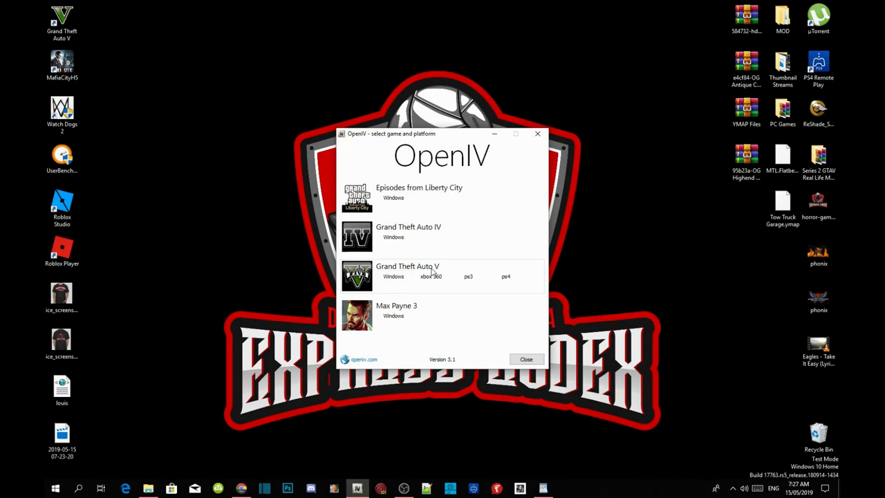
click(386, 277)
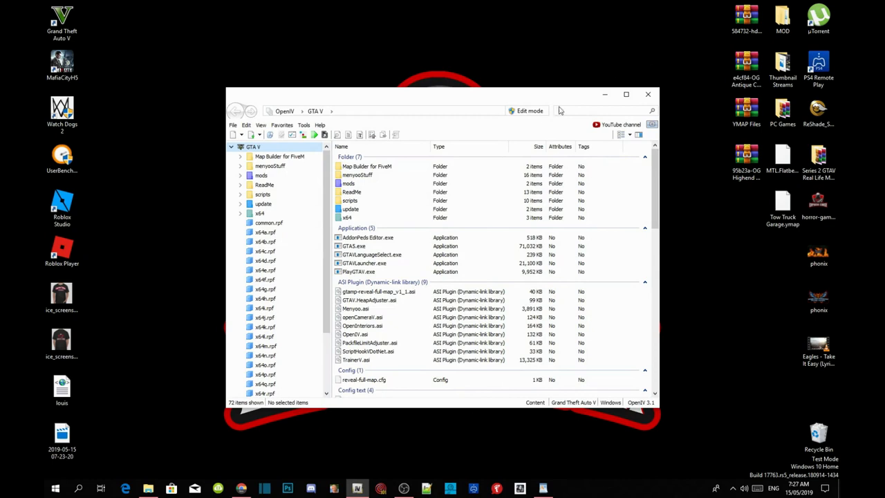
click(528, 110)
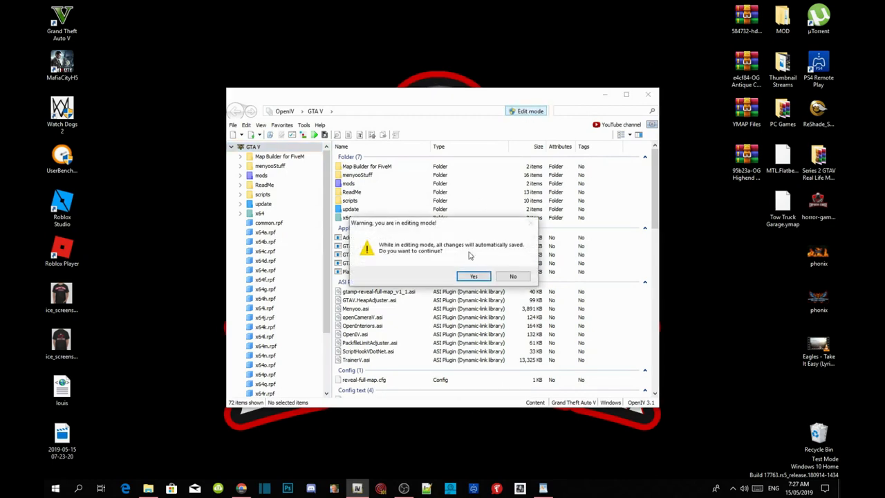
click(473, 277)
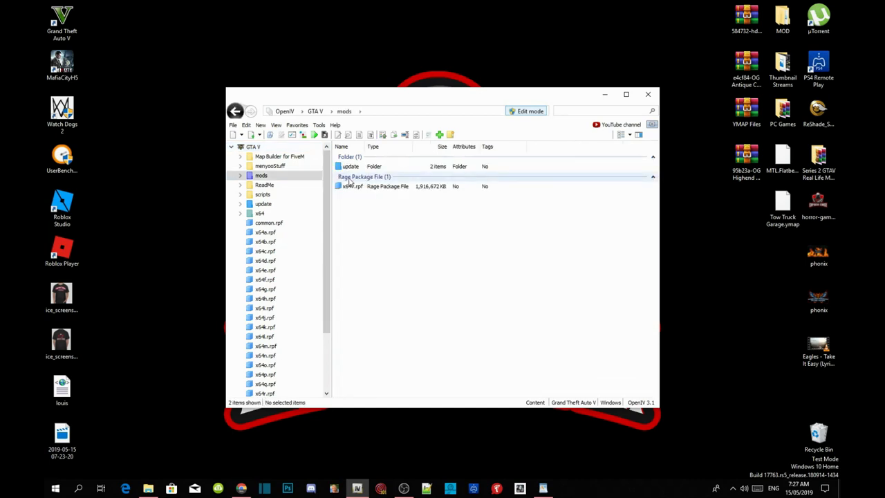
Browse into mods\update\update.rpf\common\data to reach its meta and XML files
double_click(350, 166)
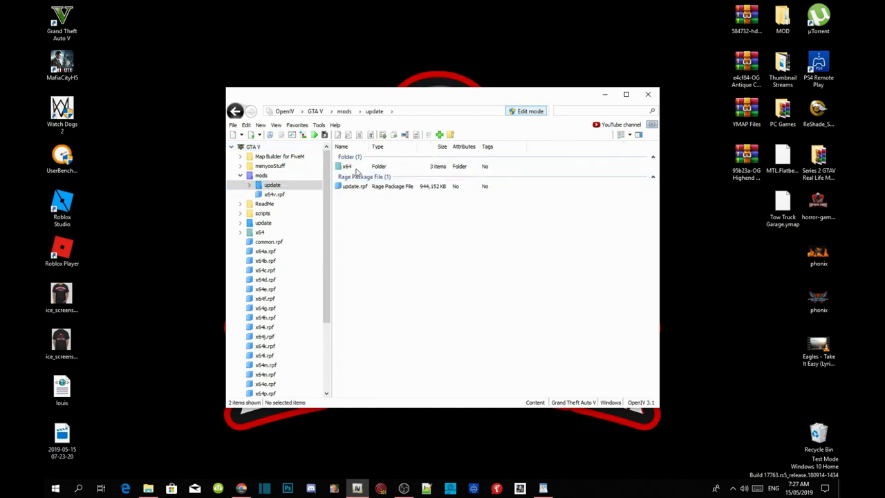
click(354, 185)
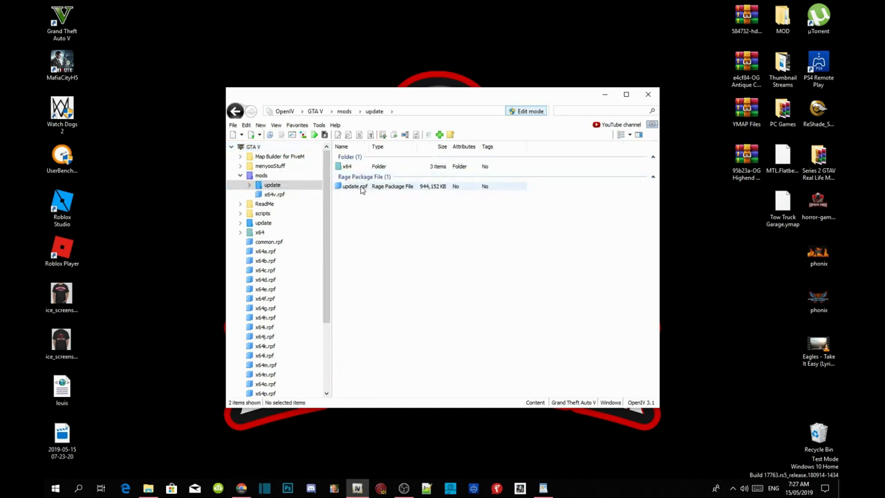
double_click(351, 185)
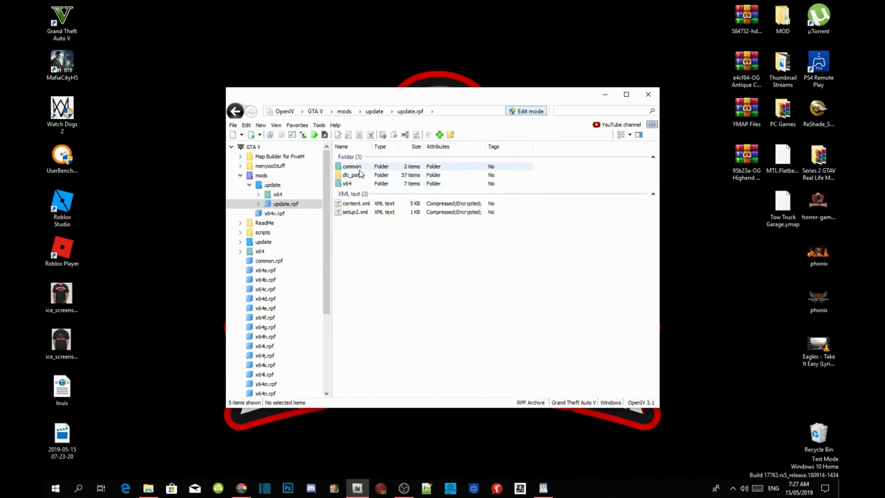
double_click(352, 166)
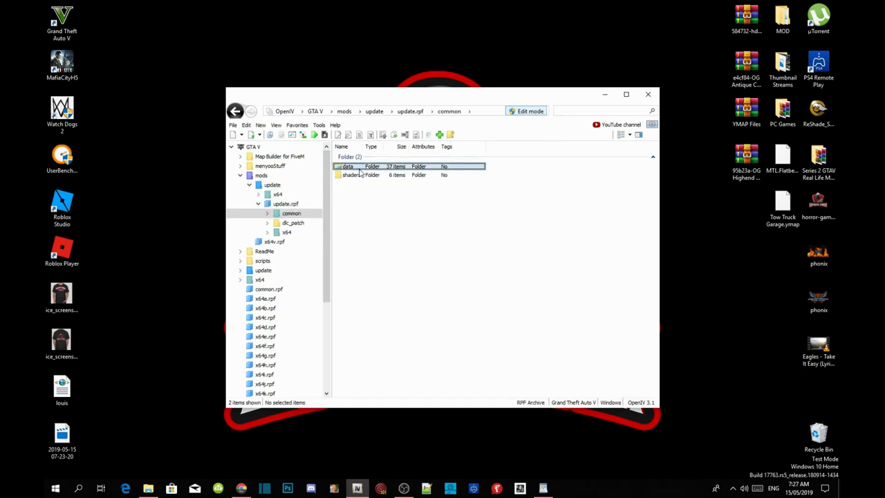
double_click(347, 166)
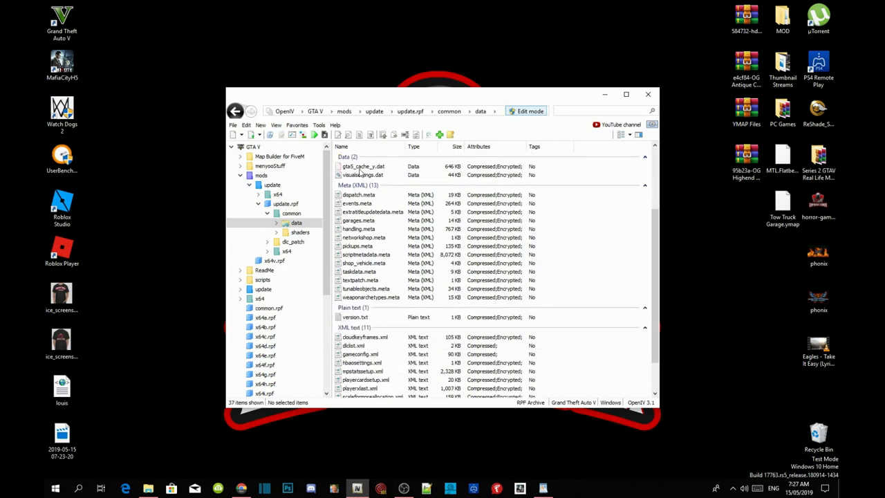
scroll(down, 3)
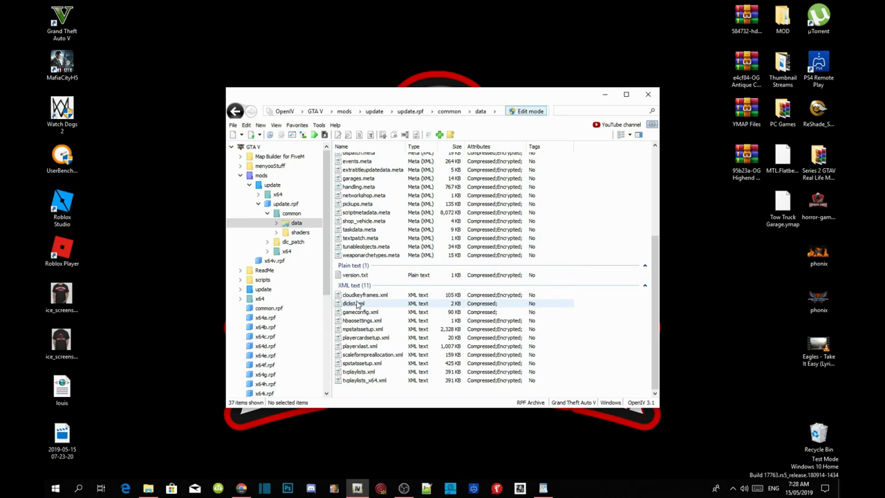
Edit dlclist.xml, adding <Item>dlcpacks:\custom_maps\</Item> after the last entry and saving
right_click(354, 305)
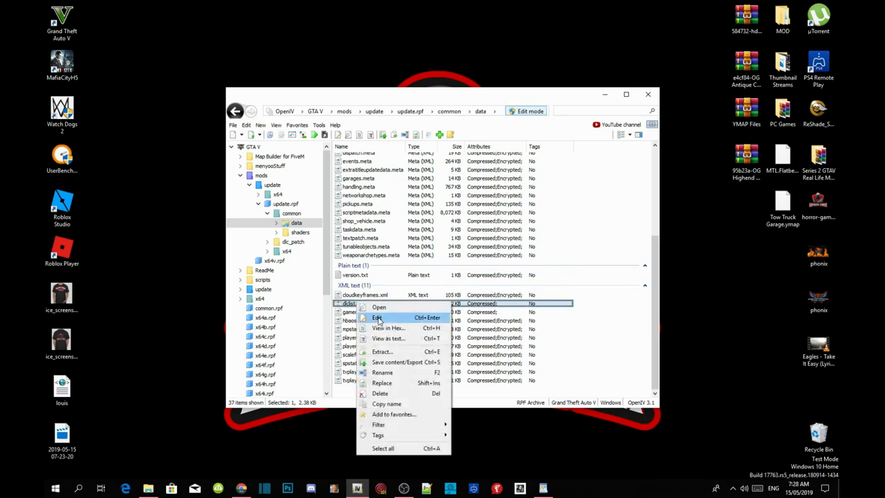
click(377, 317)
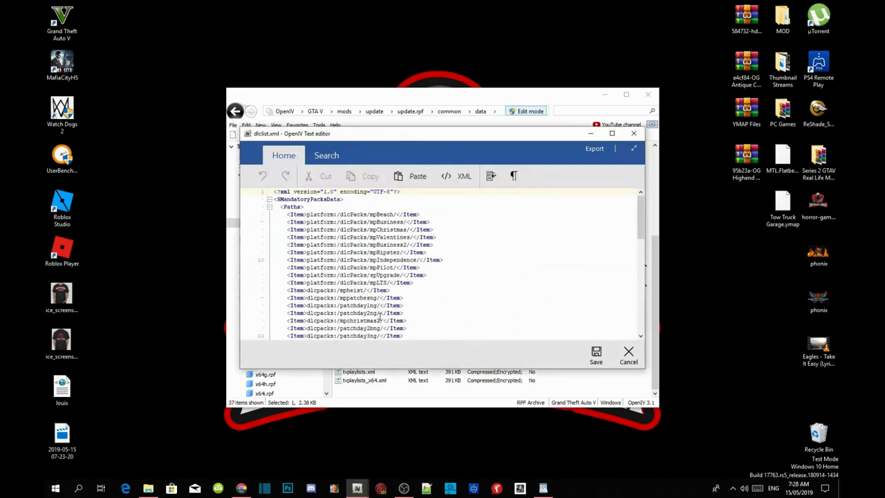
scroll(down, 3)
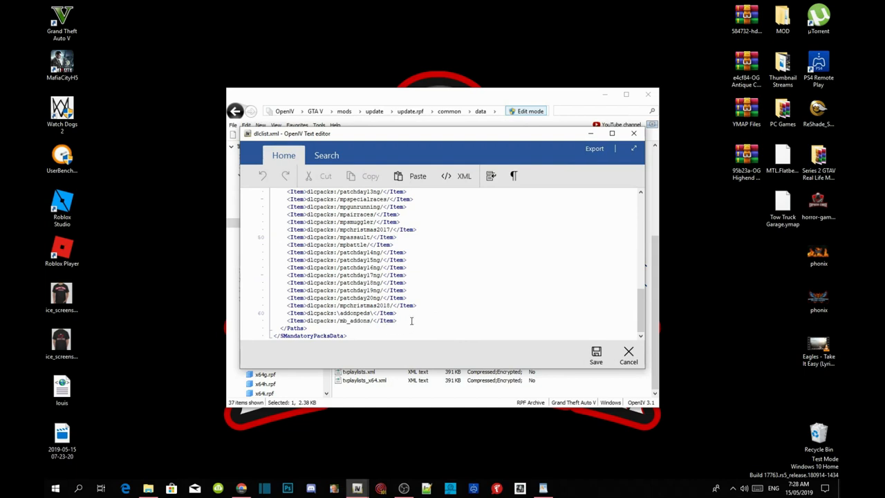
click(412, 321)
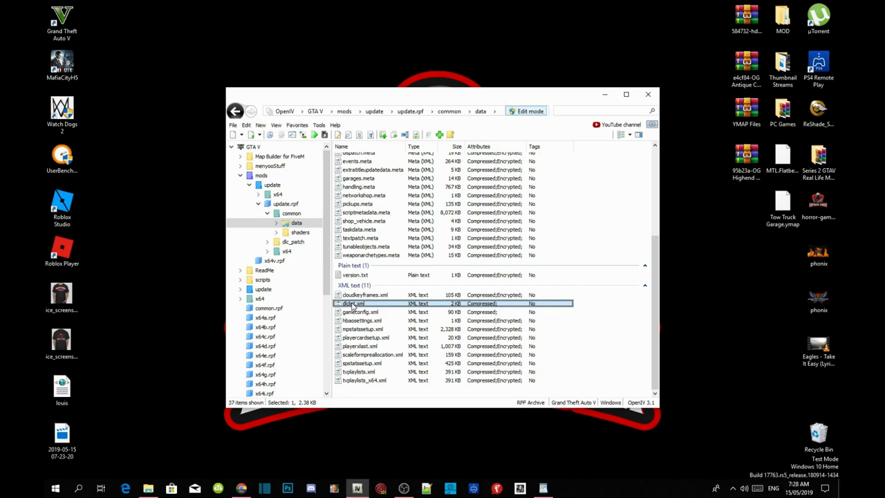
Reopen dlclist.xml to verify the custom_maps entry, then dismiss the viewer
double_click(351, 303)
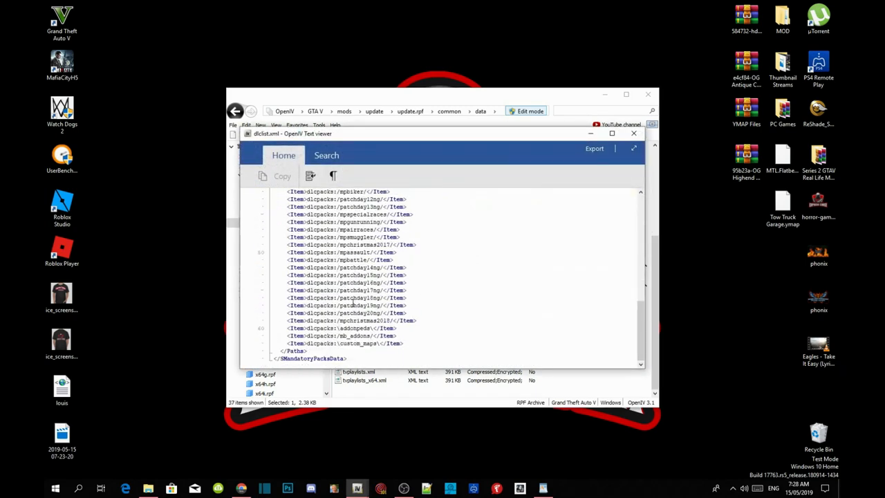
mouse_move(633, 133)
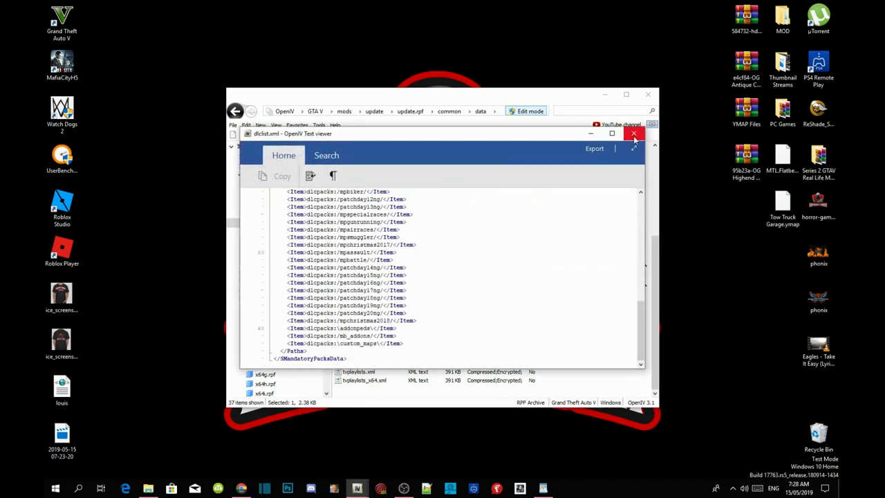
click(634, 133)
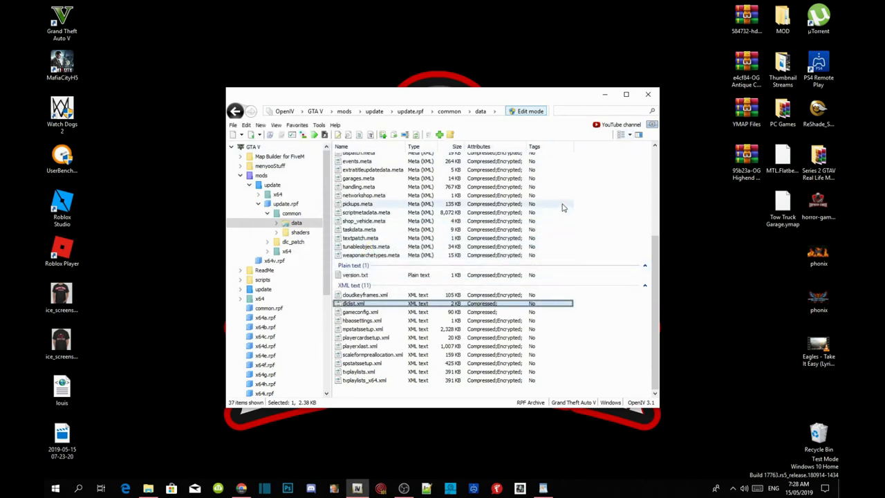
mouse_move(564, 137)
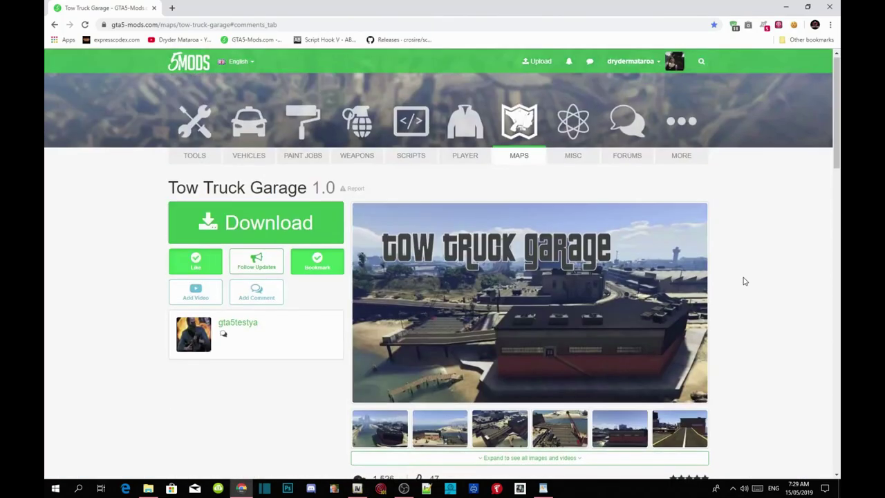
Scroll down the Tow Truck Garage map page on GTA5-Mods.com
scroll(down, 3)
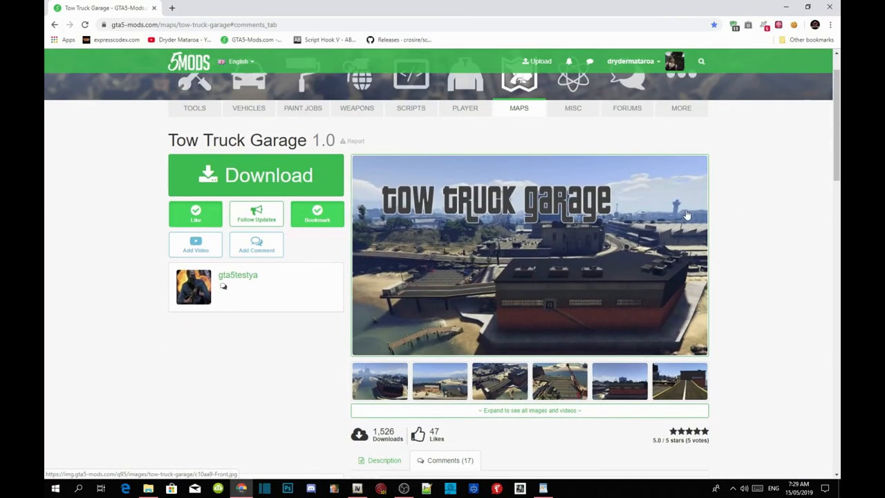
mouse_move(494, 156)
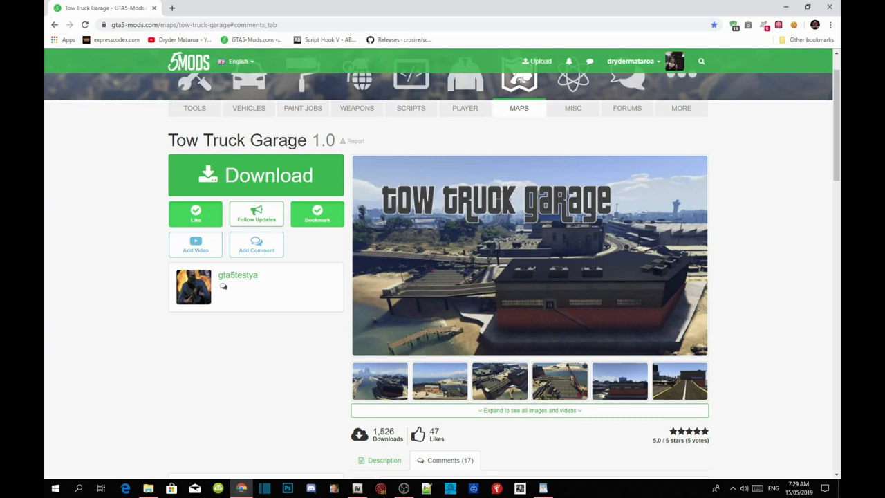
mouse_move(464, 182)
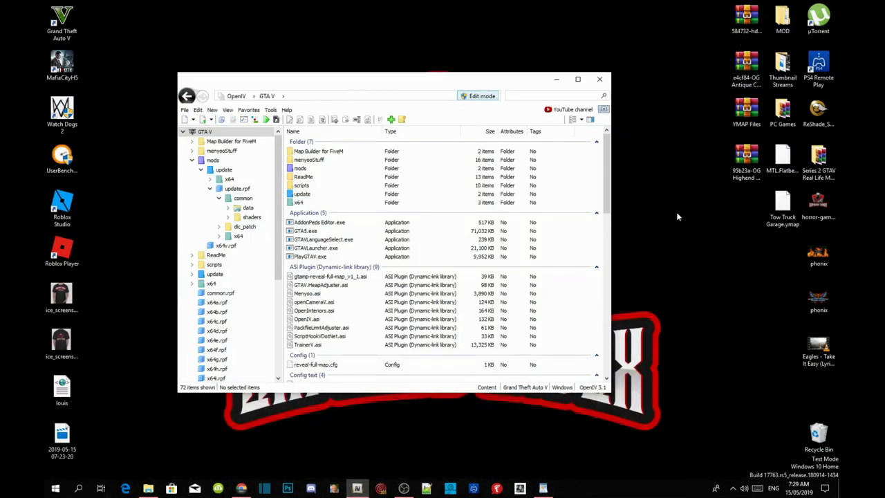
mouse_move(586, 180)
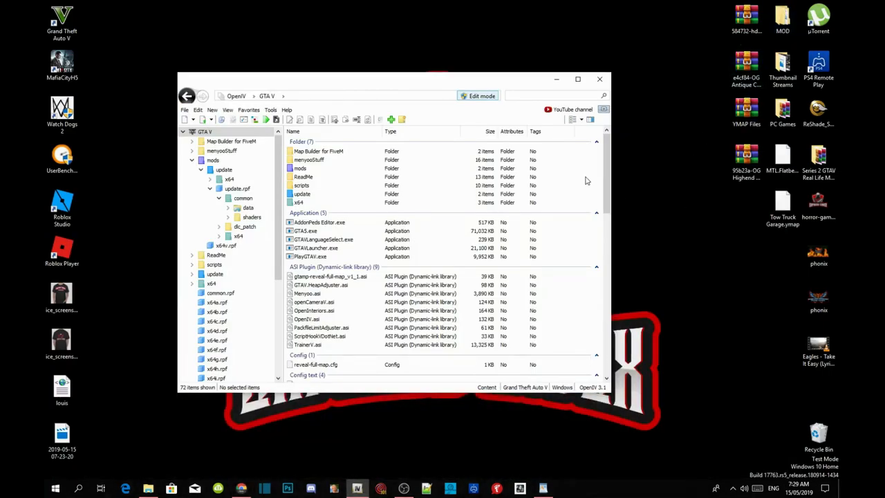
Browse mods\update\x64\dlcpacks\custom_maps and enter its dlc.rpf archive
click(304, 229)
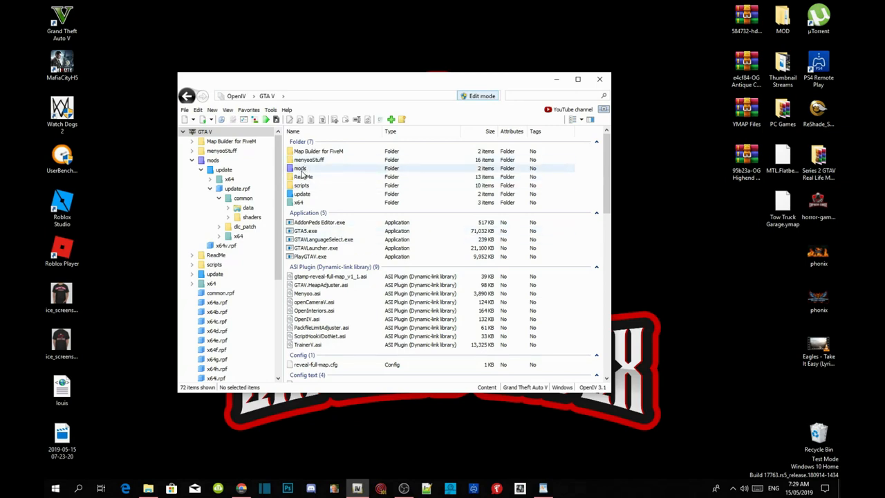
double_click(298, 169)
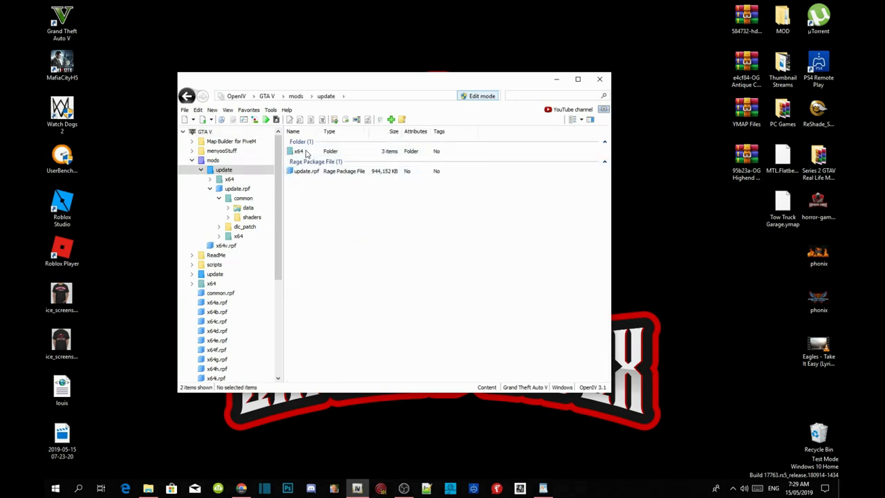
click(299, 150)
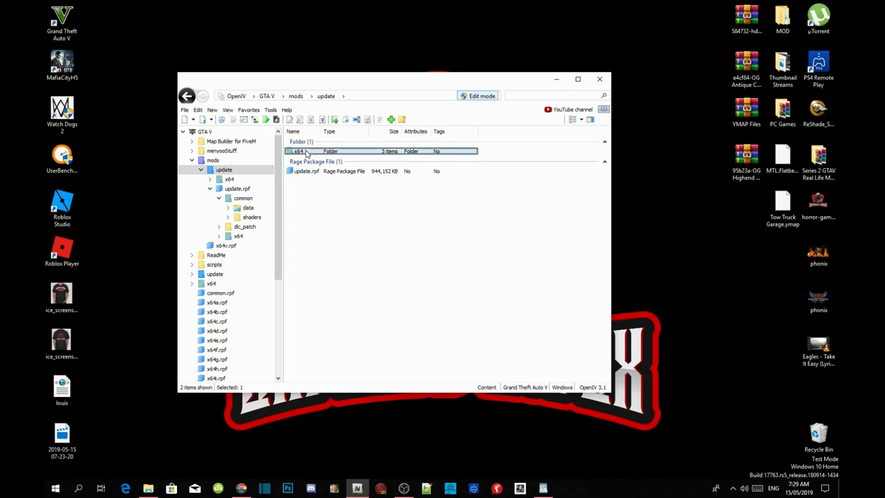
double_click(296, 151)
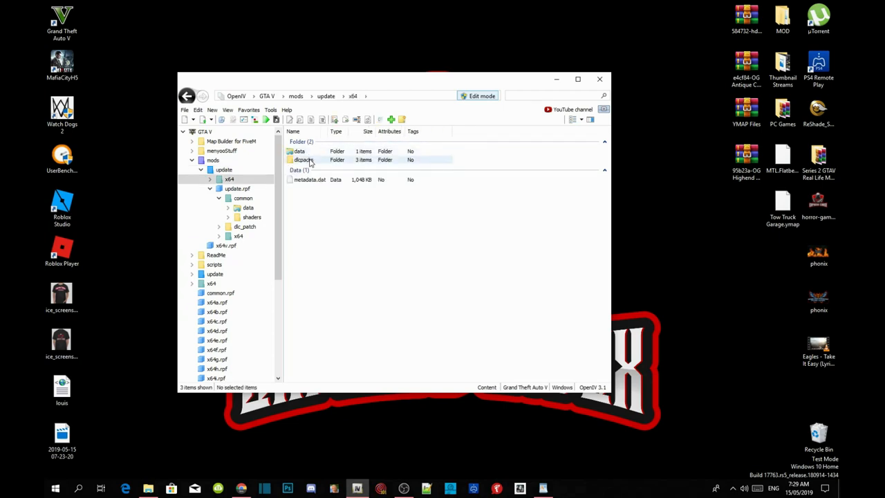
double_click(302, 161)
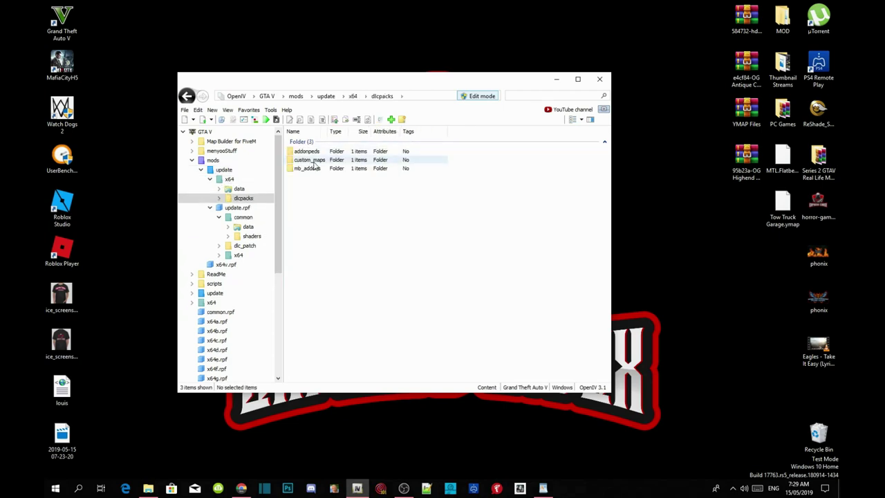
double_click(312, 160)
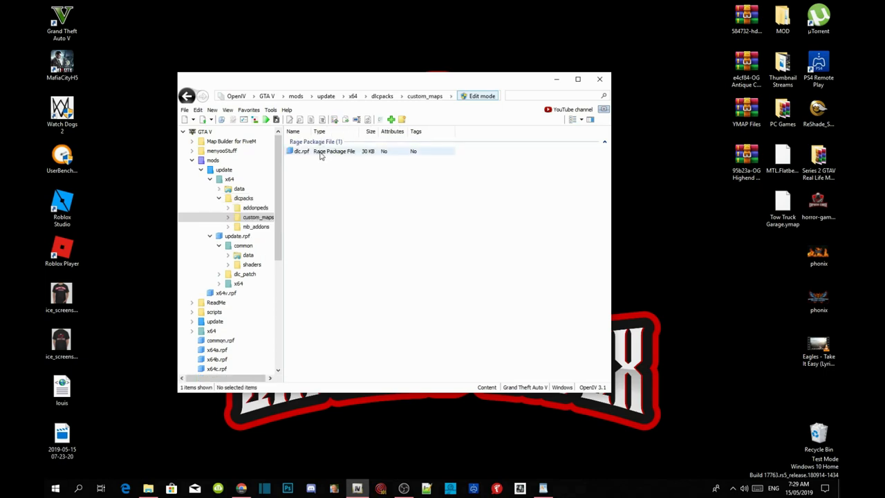
double_click(301, 151)
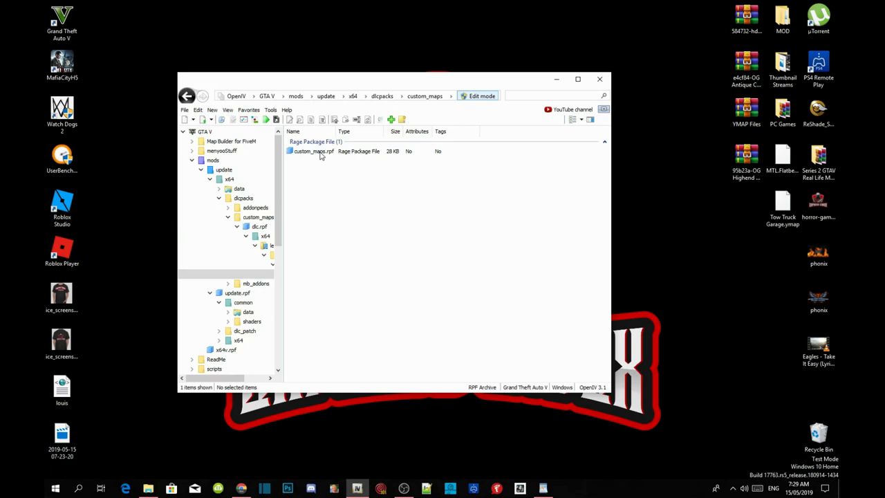
Inside custom_maps.rpf, permanently delete the old OG Bitcoin Millionaire House .ymap
double_click(313, 151)
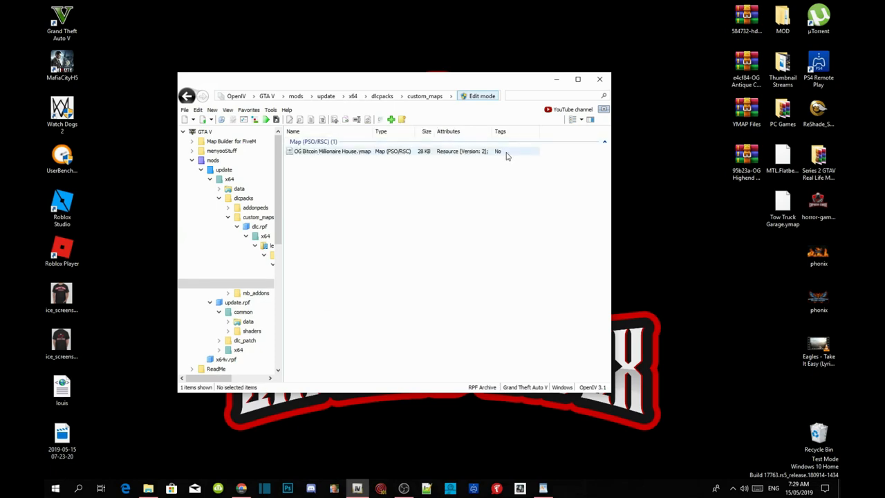
right_click(353, 151)
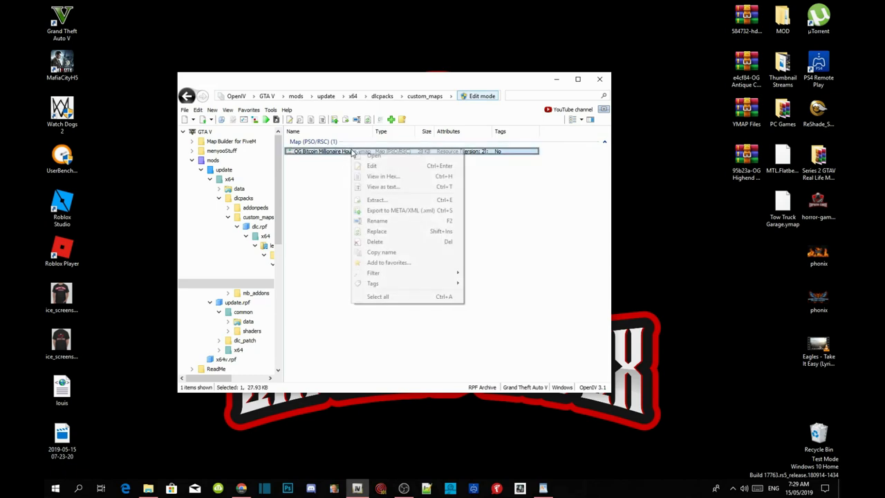
click(374, 241)
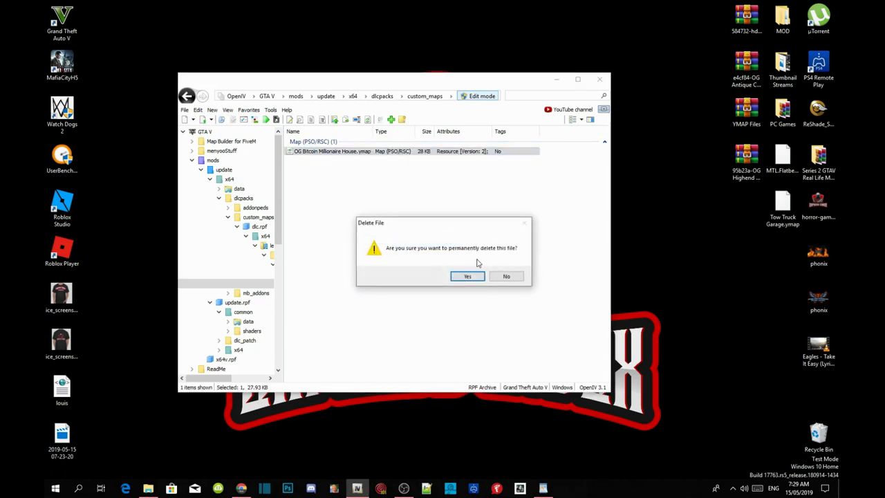
click(467, 276)
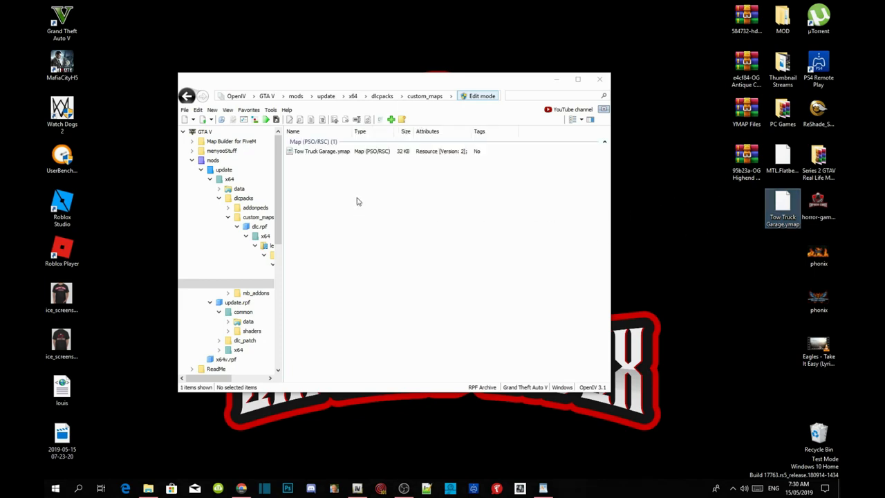
mouse_move(359, 201)
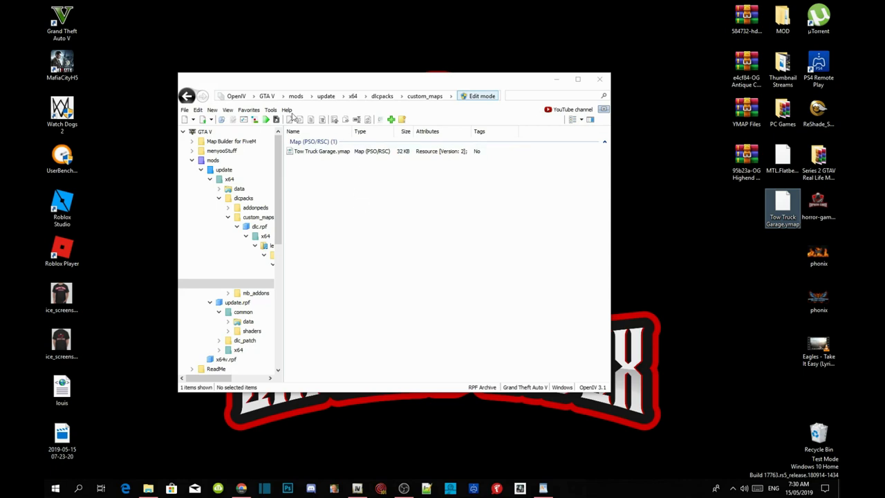
Launch Grand Theft Auto V to load in and reach the Map Editor menu
click(265, 95)
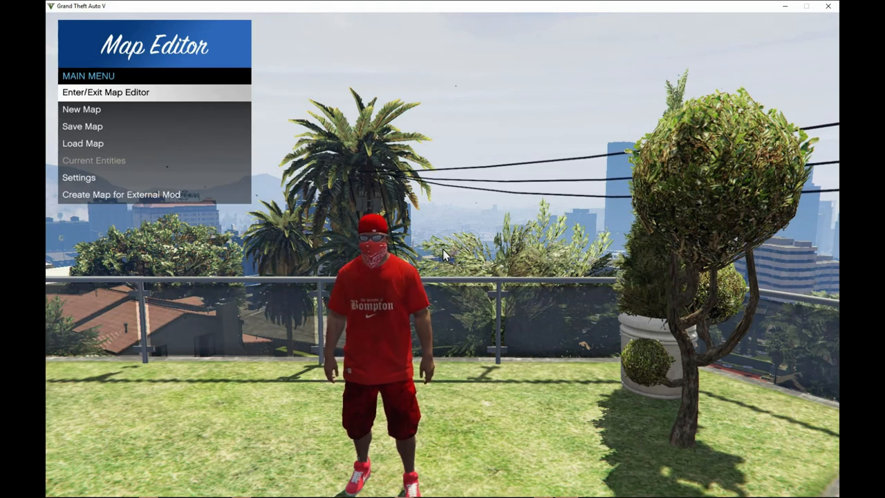
Leave the Map Editor and teleport via Menyoo to the street beside the auto repair shop
click(107, 91)
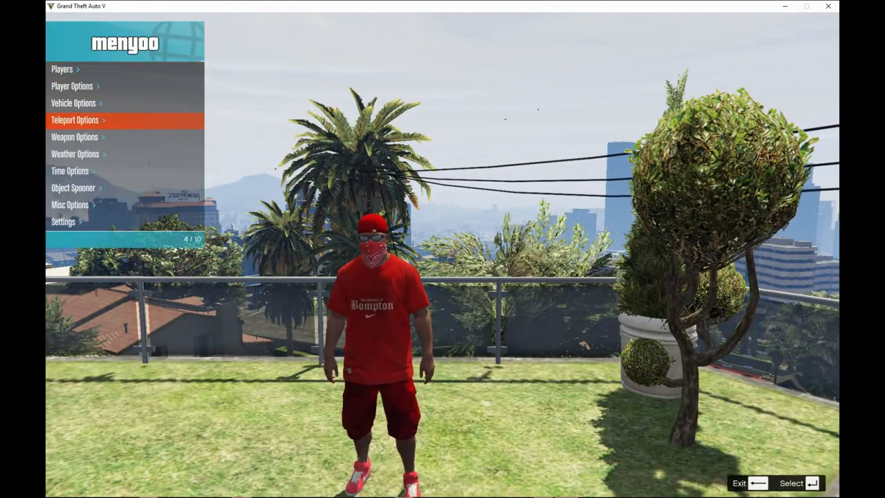
click(90, 118)
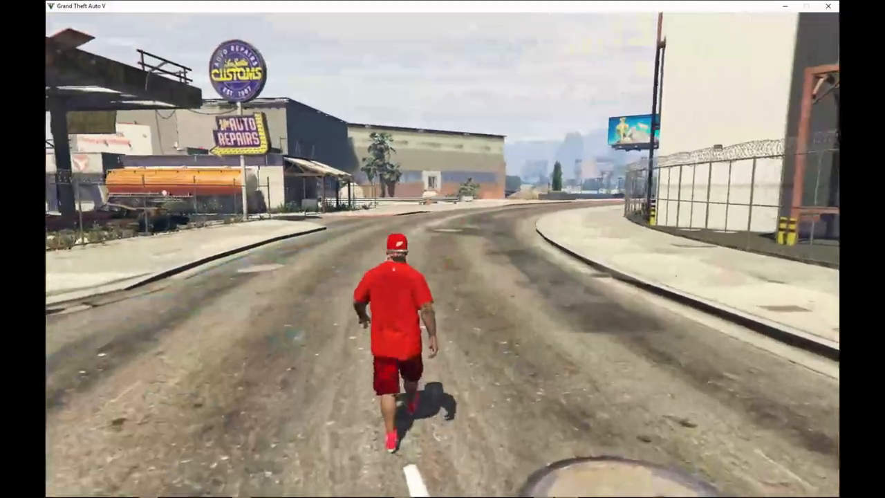
Run along the road to the tow truck garage spot
key(w)
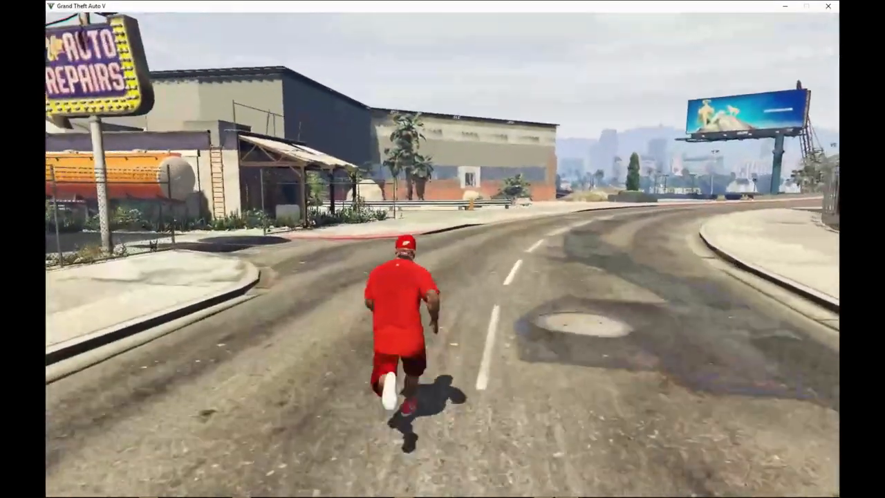
key(w)
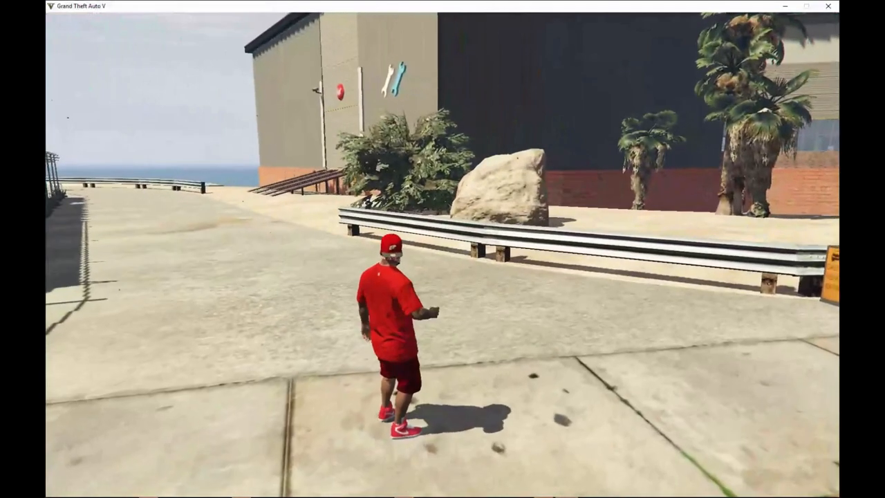
Spawn a car from Menyoo's Vehicle Spawner and drive it through the garage interior
key(F8)
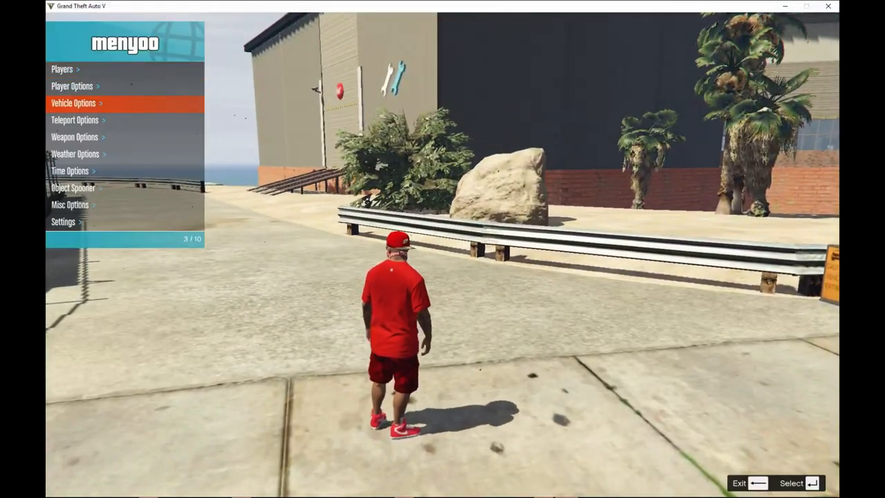
click(75, 103)
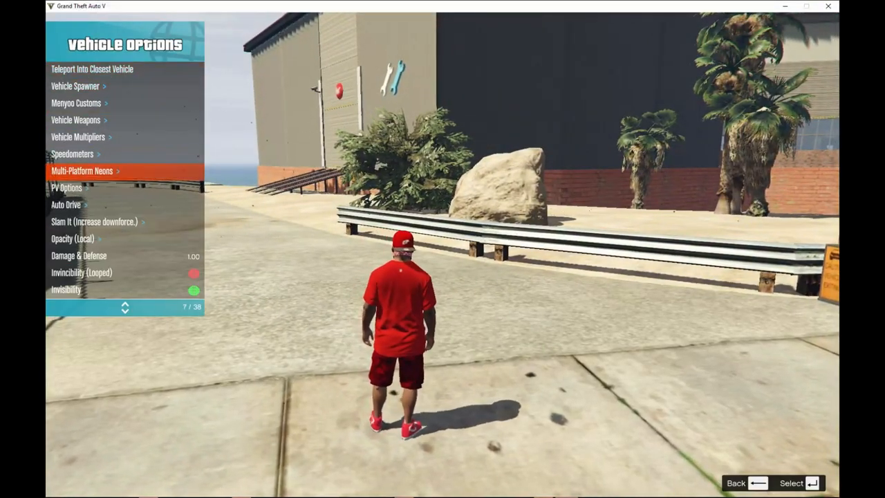
key(up)
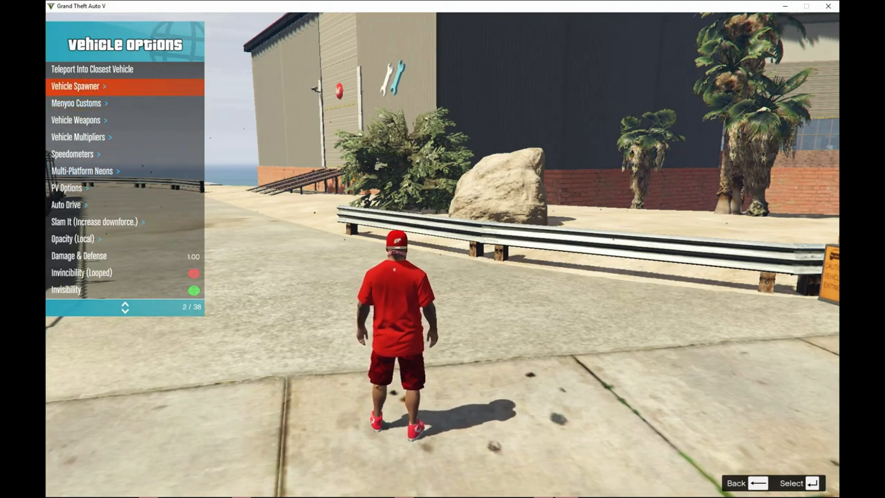
click(82, 87)
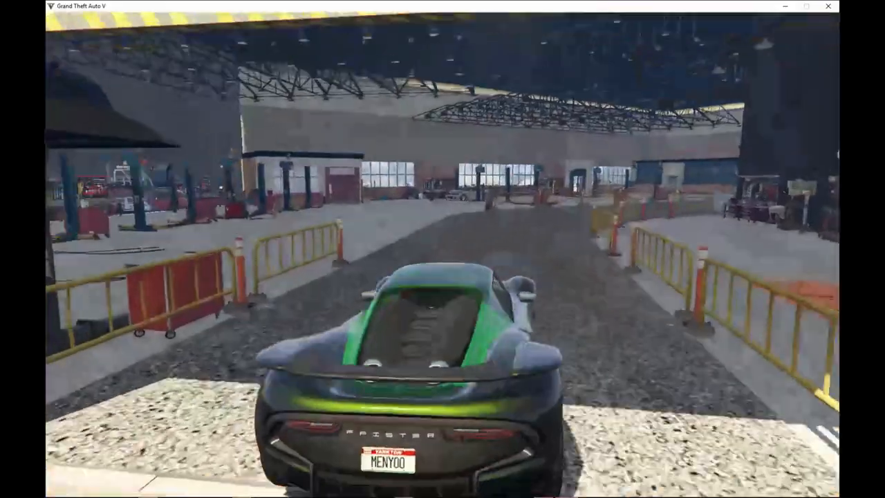
key(w)
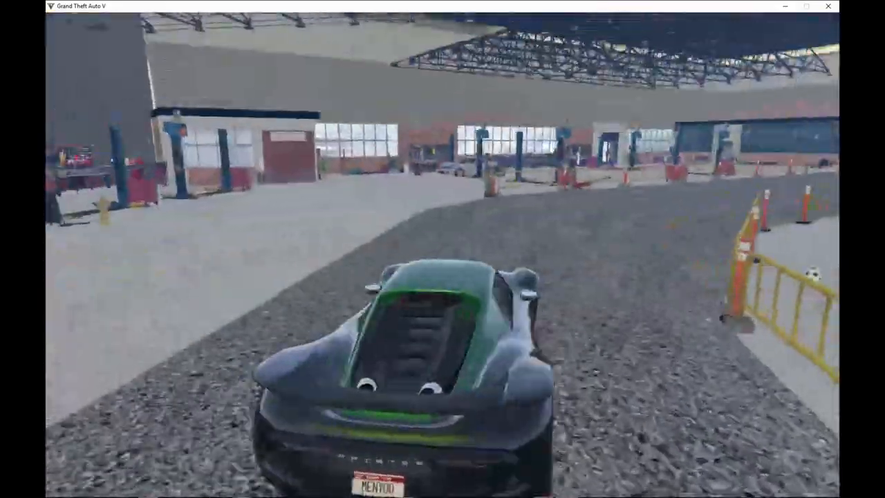